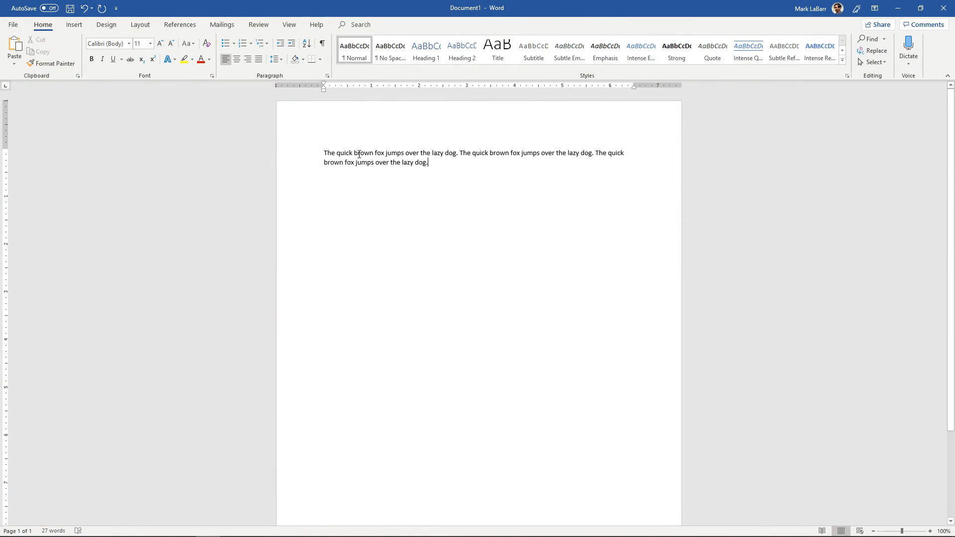
mouse_move(338, 153)
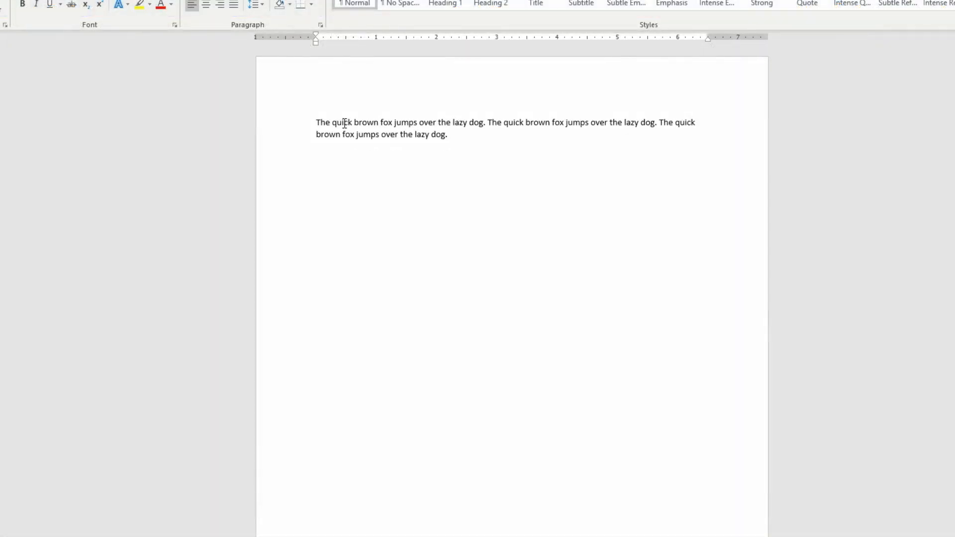
Right-click the word 'quick' to bring up its context menu with Synonyms.
right_click(344, 122)
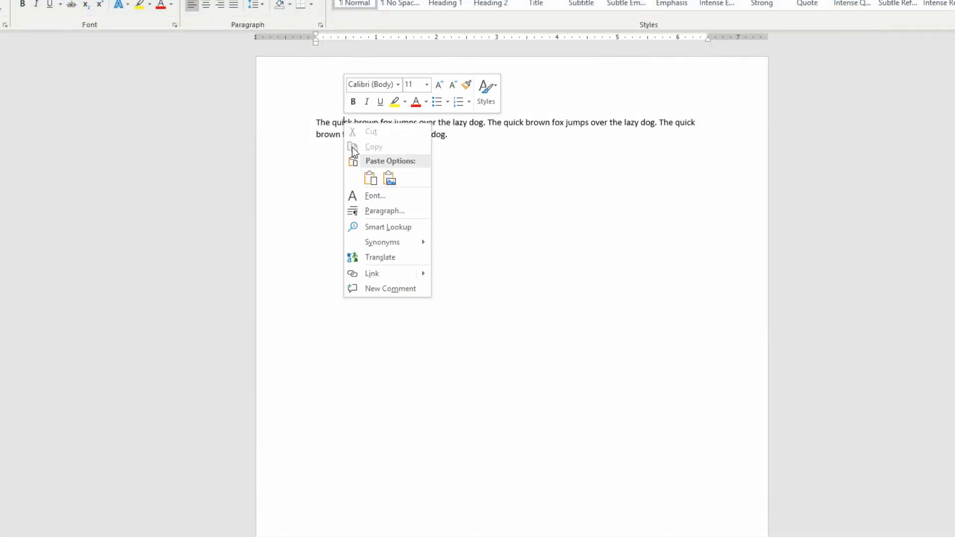
mouse_move(381, 242)
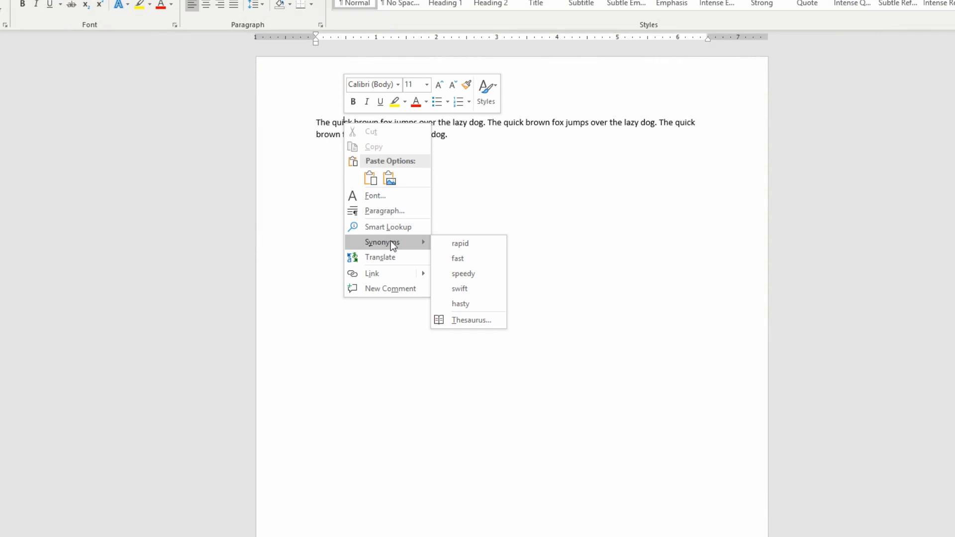
mouse_move(469, 319)
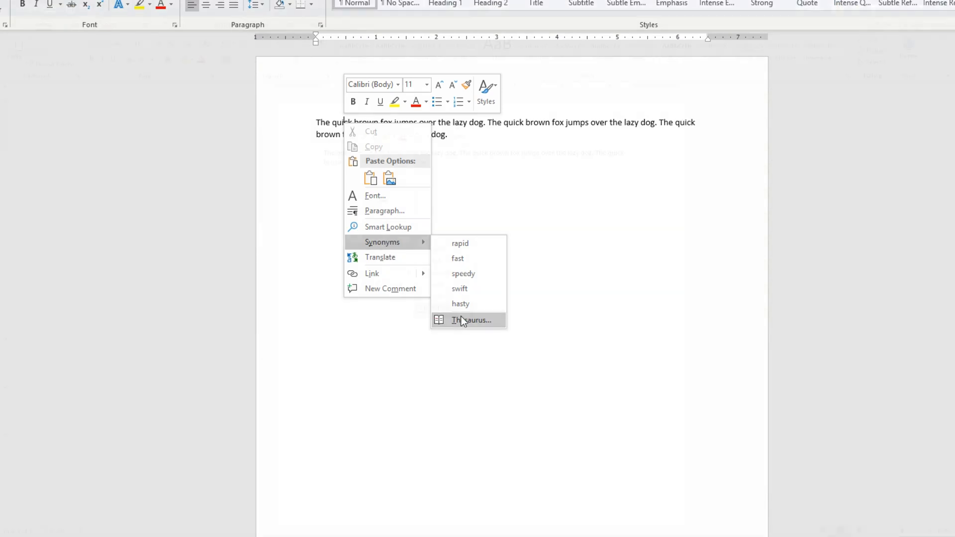
Open the Thesaurus pane for 'quick', browse its synonyms and antonyms, then show the Review ribbon.
left_click(472, 320)
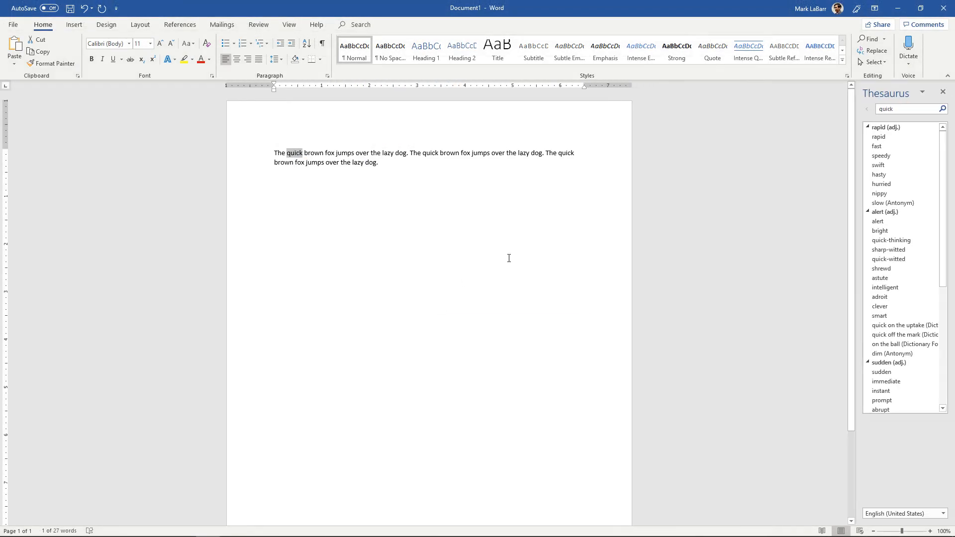
scroll("down", 3)
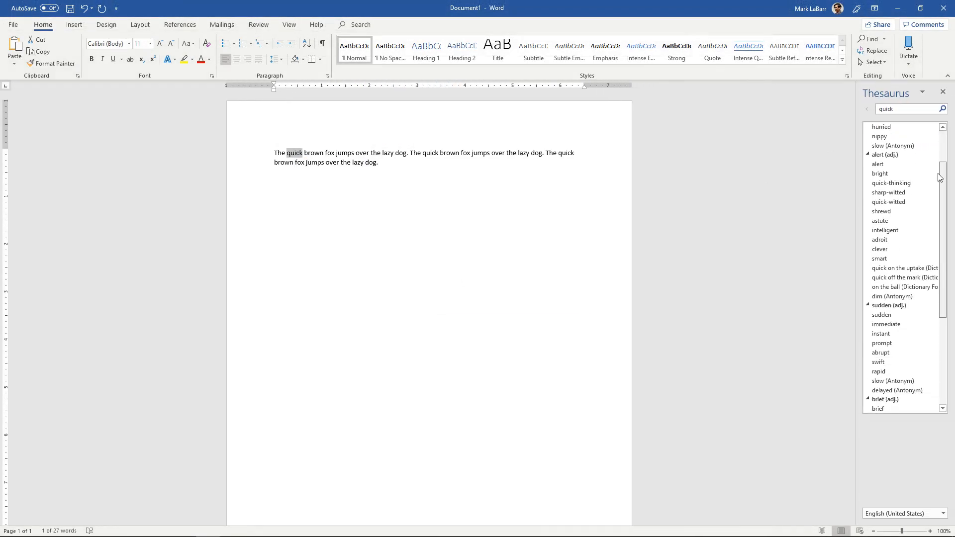
scroll("down", 3)
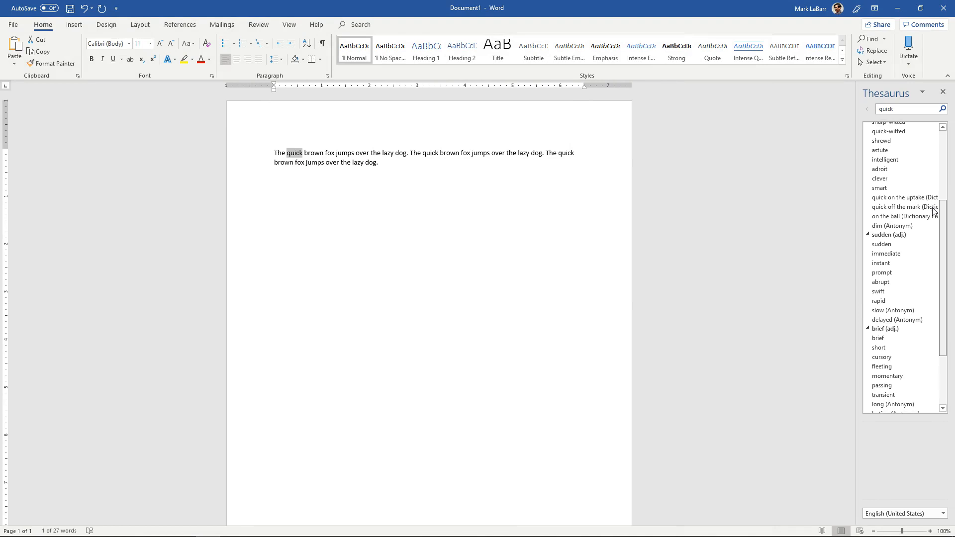
scroll("up", 3)
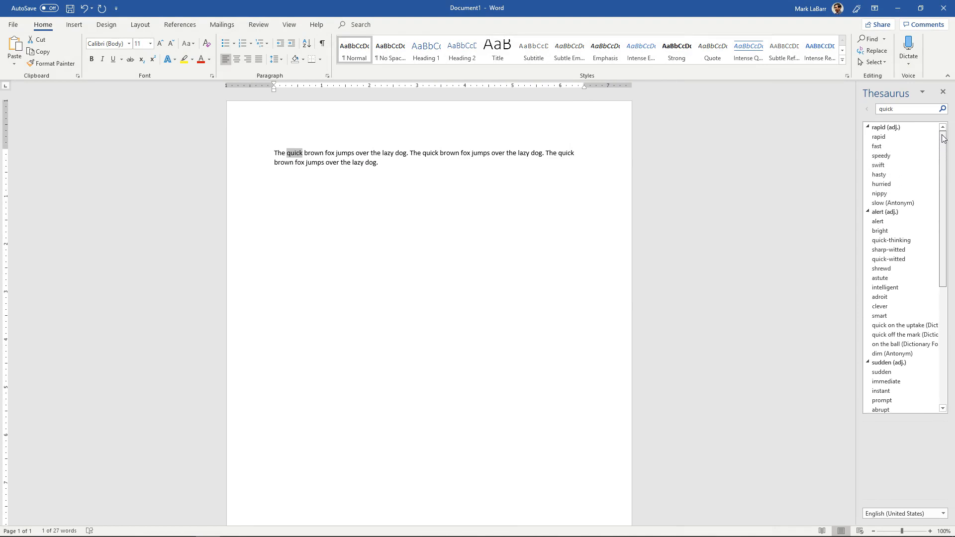
scroll("down", 3)
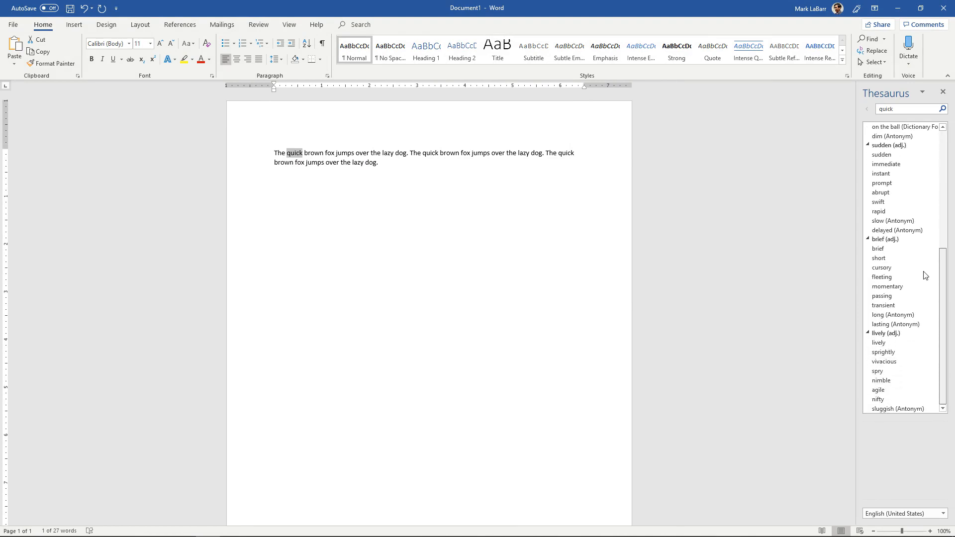
scroll("up", 3)
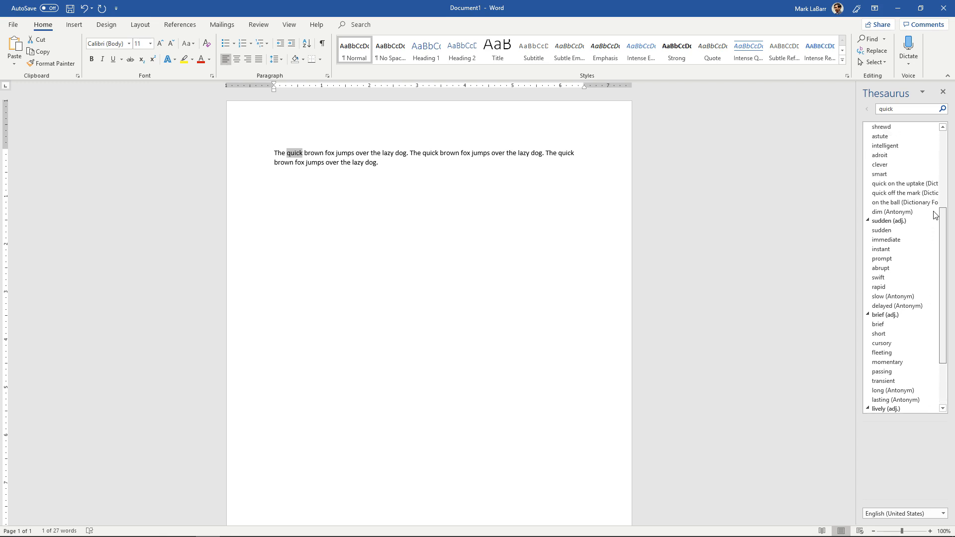
scroll("up", 3)
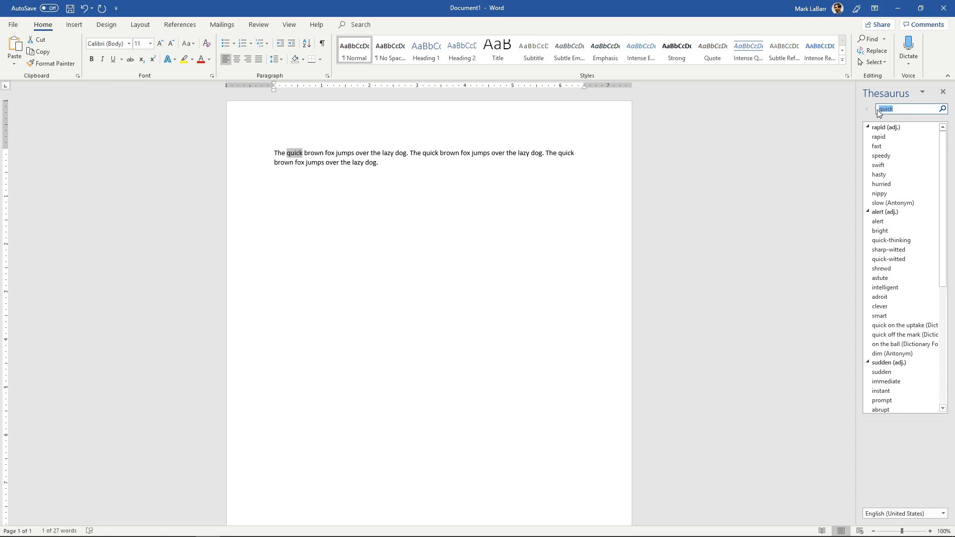
mouse_move(298, 156)
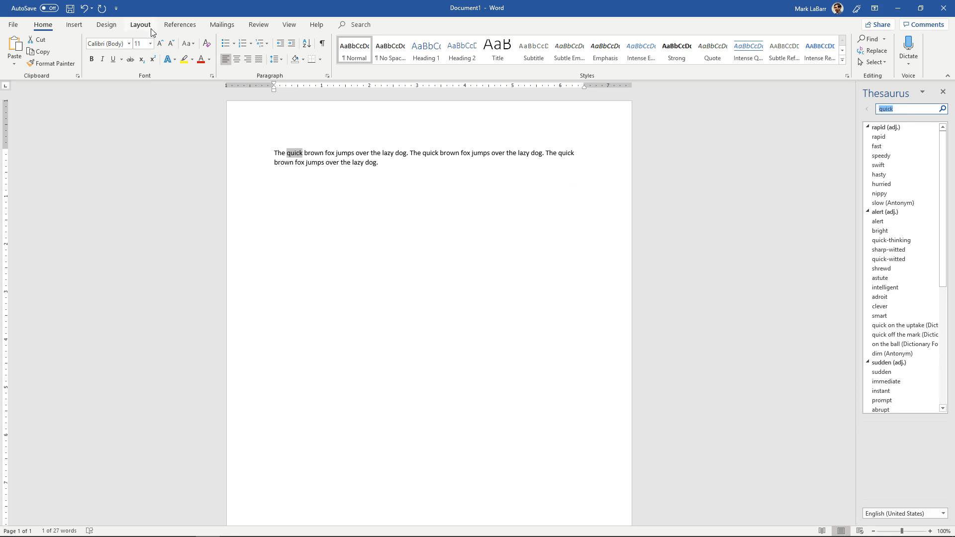
left_click(258, 24)
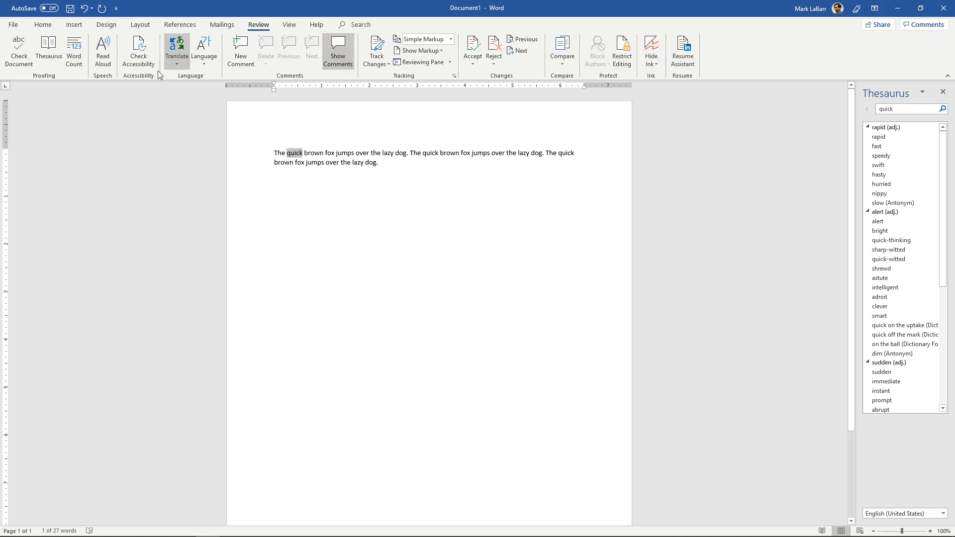
mouse_move(49, 50)
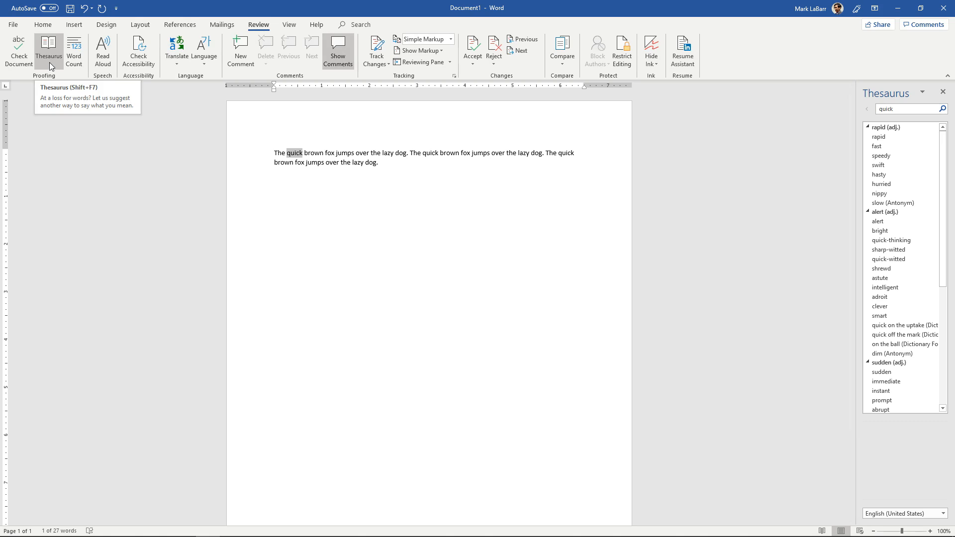
Run Smart Lookup on 'quick' to show Wikipedia and web results beside the thesaurus.
right_click(294, 152)
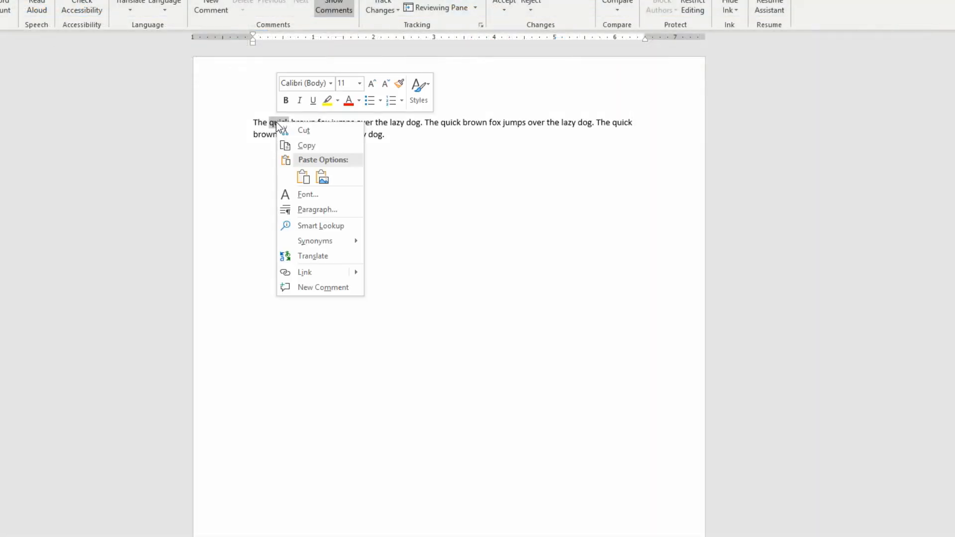
left_click(323, 226)
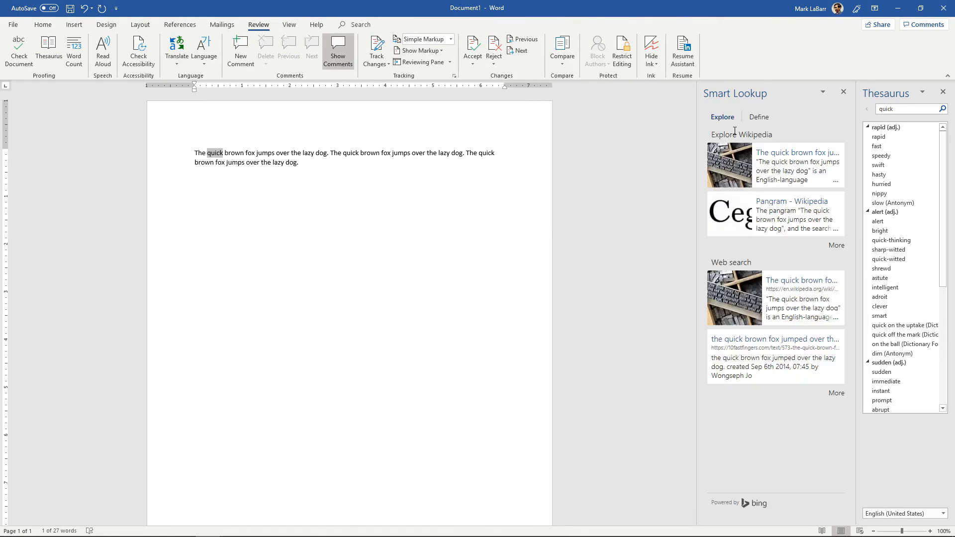
mouse_move(783, 280)
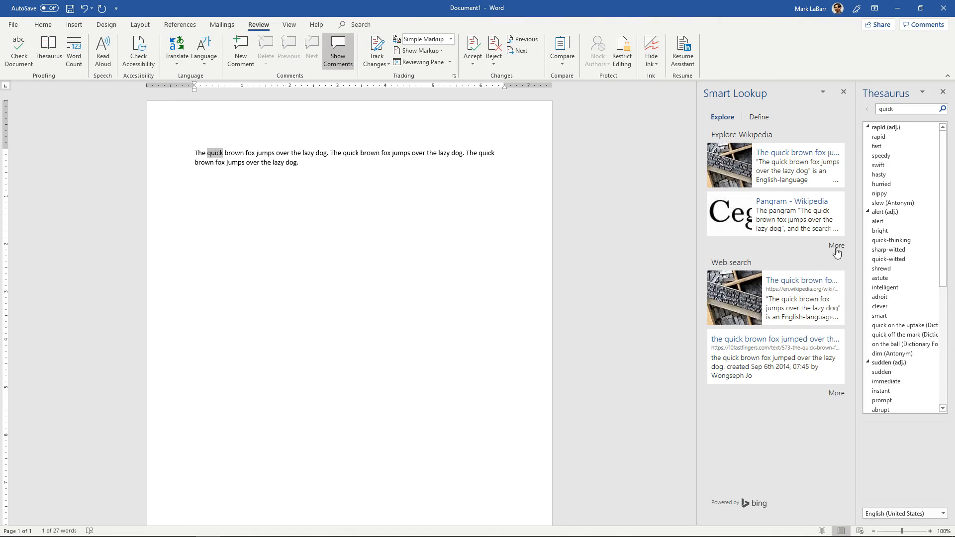
mouse_move(757, 506)
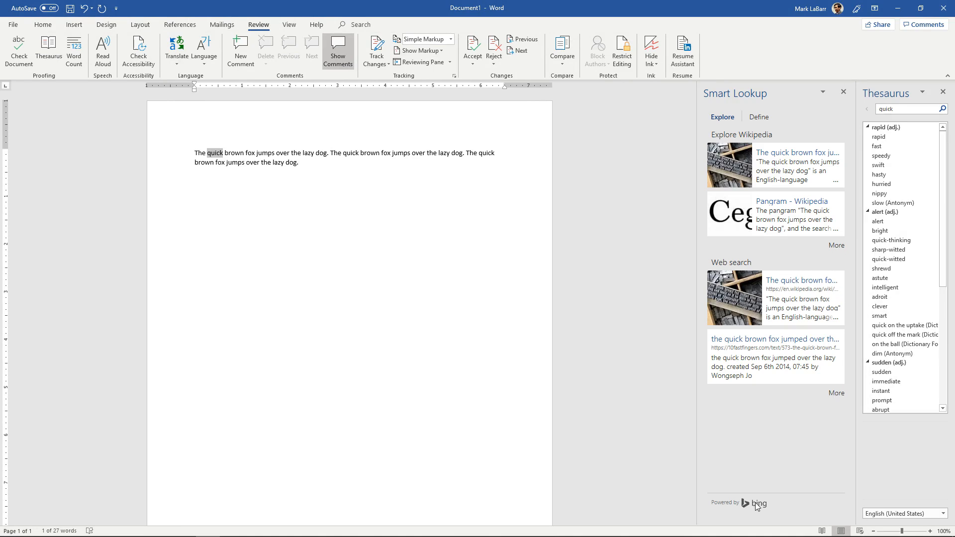
mouse_move(762, 119)
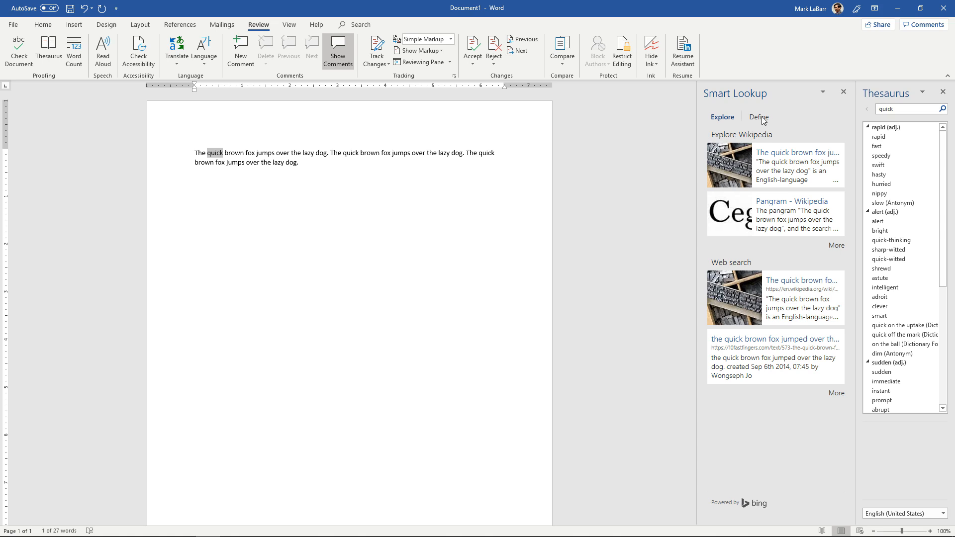
Switch Smart Lookup to Define and read the adjective, adverb, noun senses and origin of 'quick'.
left_click(758, 116)
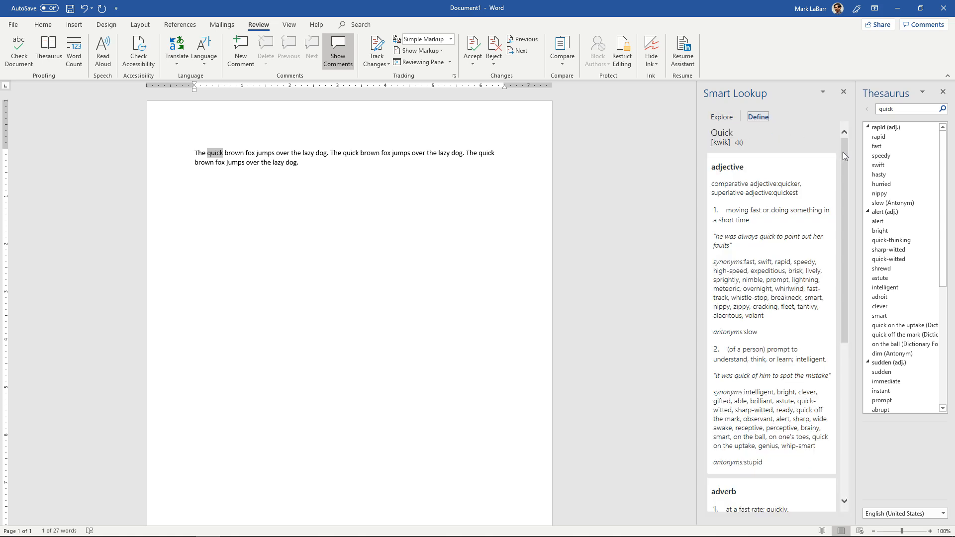
scroll("down", 3)
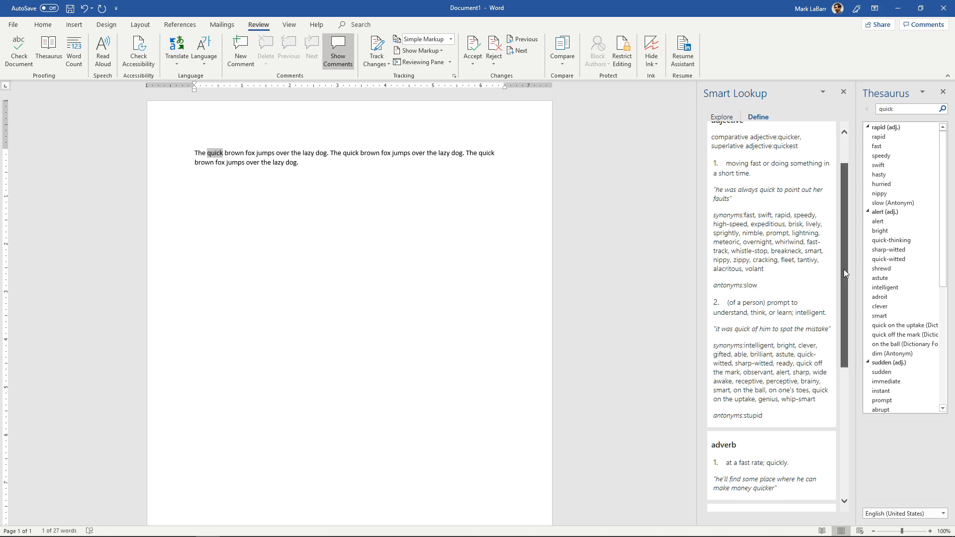
scroll("down", 3)
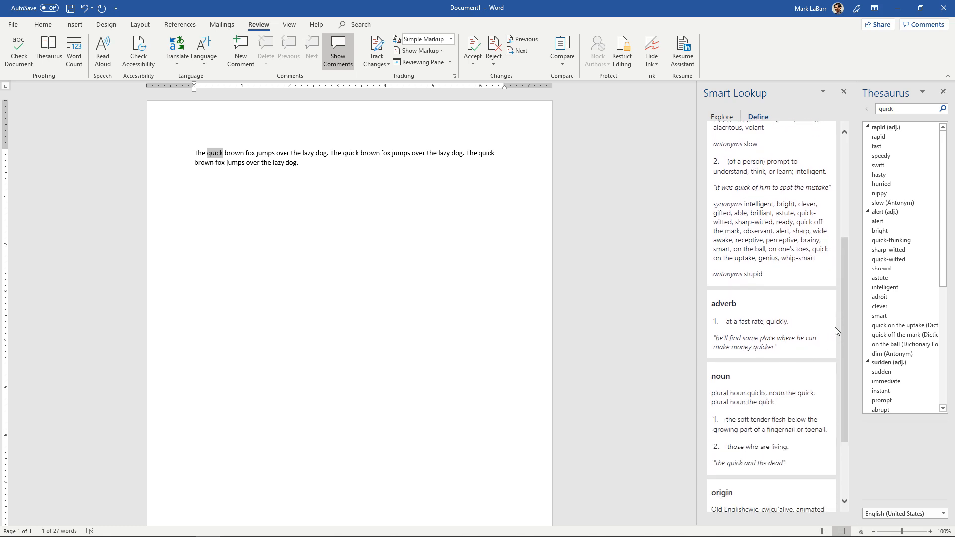
scroll("down", 3)
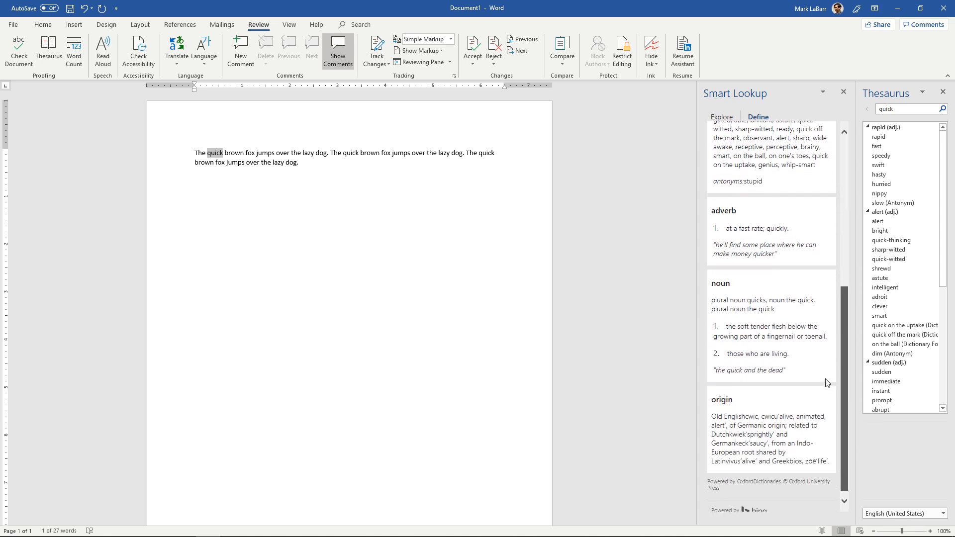
scroll("down", 3)
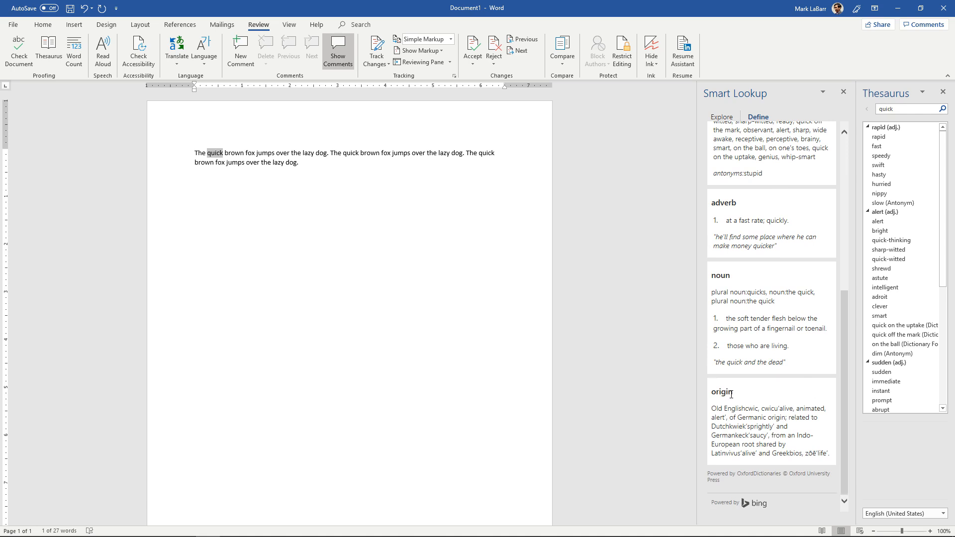
mouse_move(753, 477)
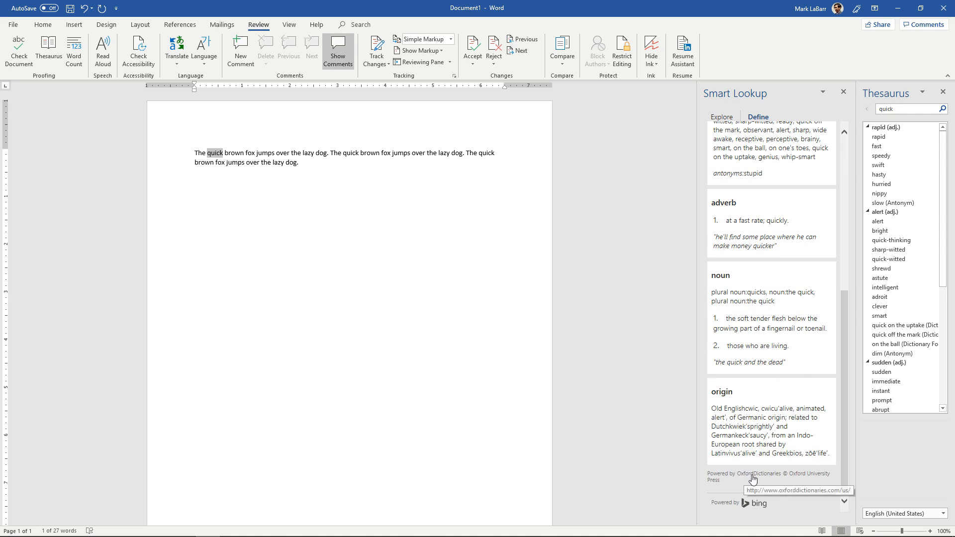
mouse_move(786, 470)
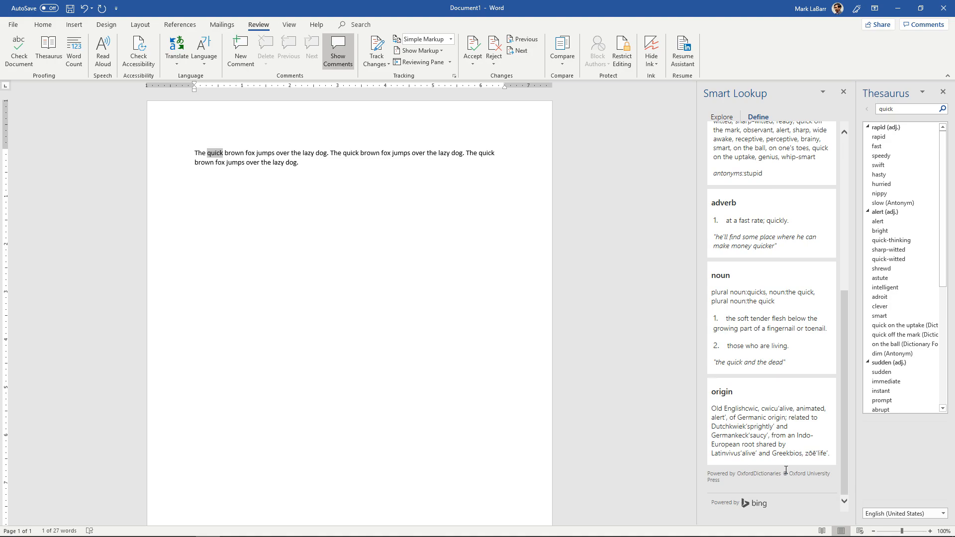